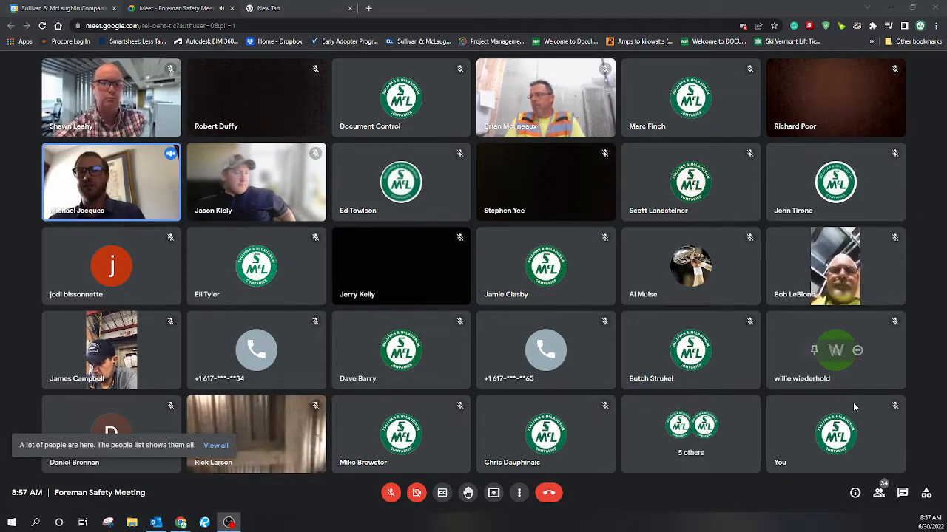
Show the full People list via 'View all' on the 'A lot of people are here' notice
{"action": "left_click", "coordinate": [879, 494]}
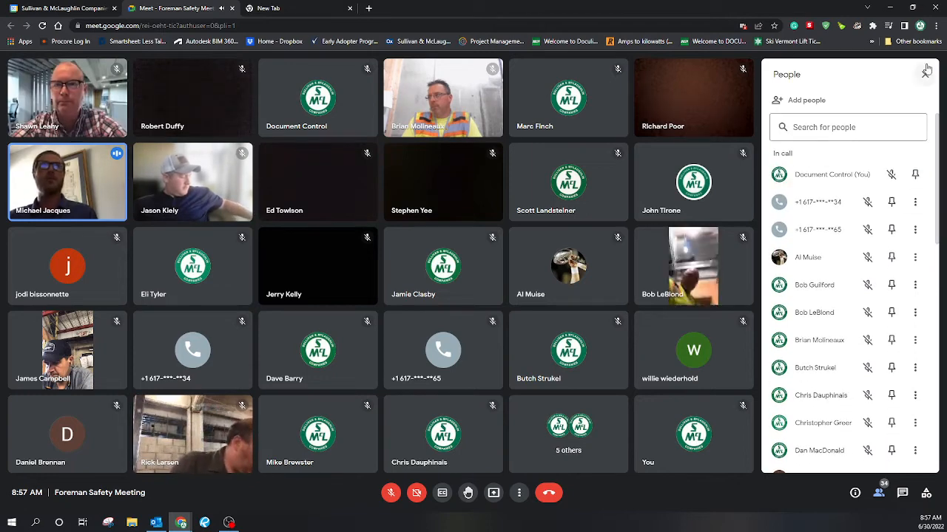
{"action": "left_click", "coordinate": [926, 70]}
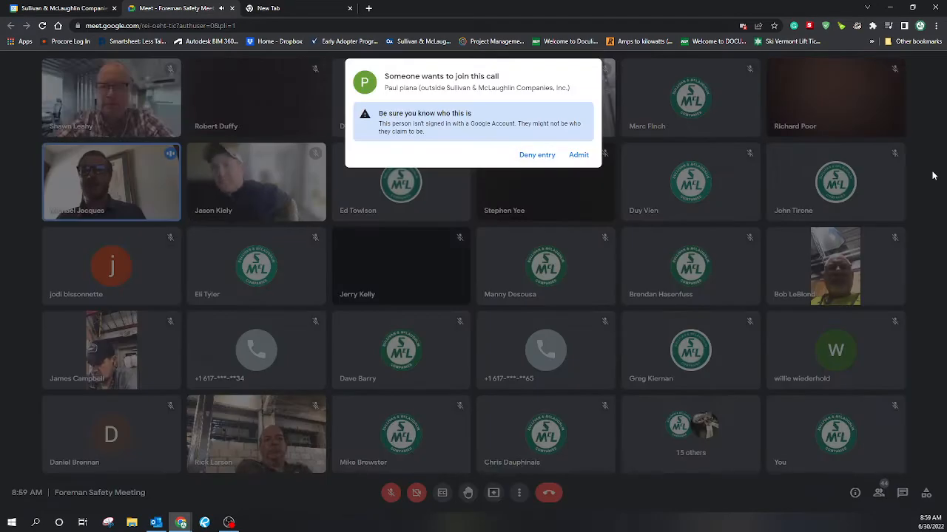
Admit the waiting outside guest so they join the meeting's video grid
{"action": "left_click", "coordinate": [579, 155]}
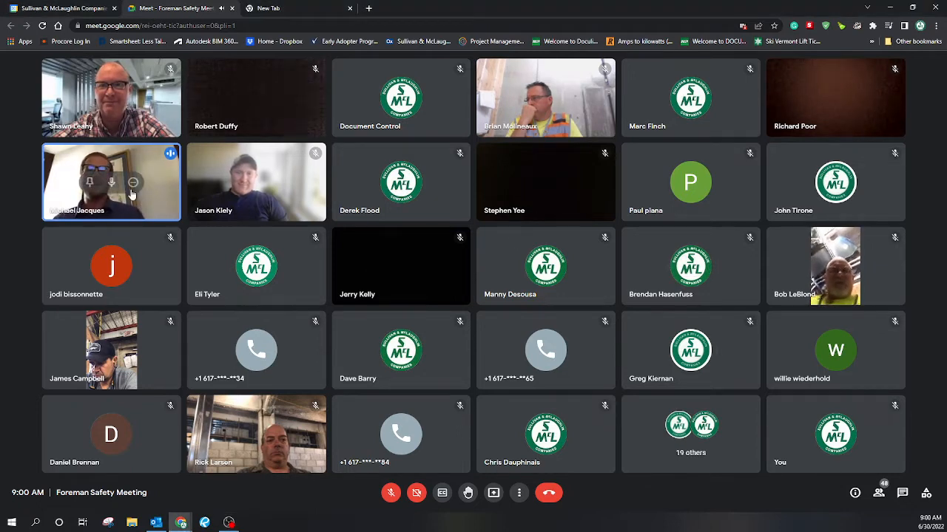
{"action": "mouse_move", "coordinate": [89, 182]}
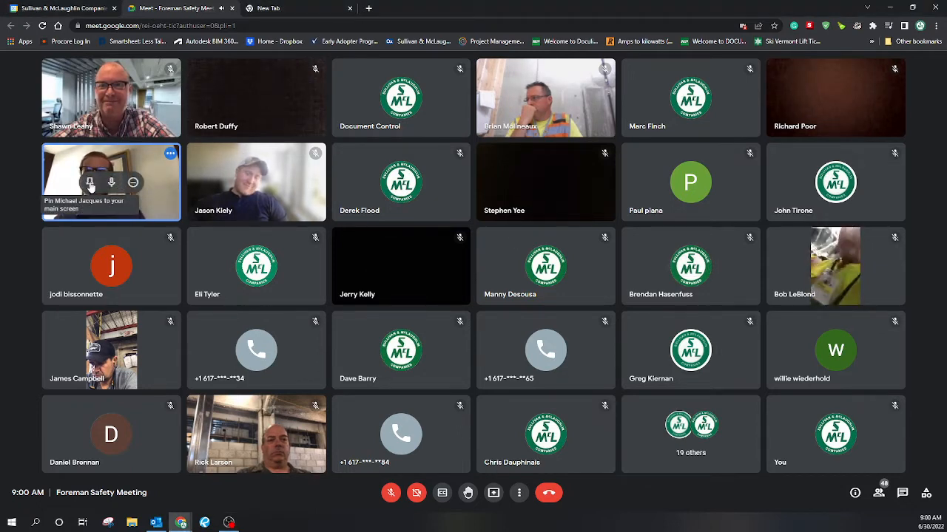
{"action": "left_click", "coordinate": [89, 184]}
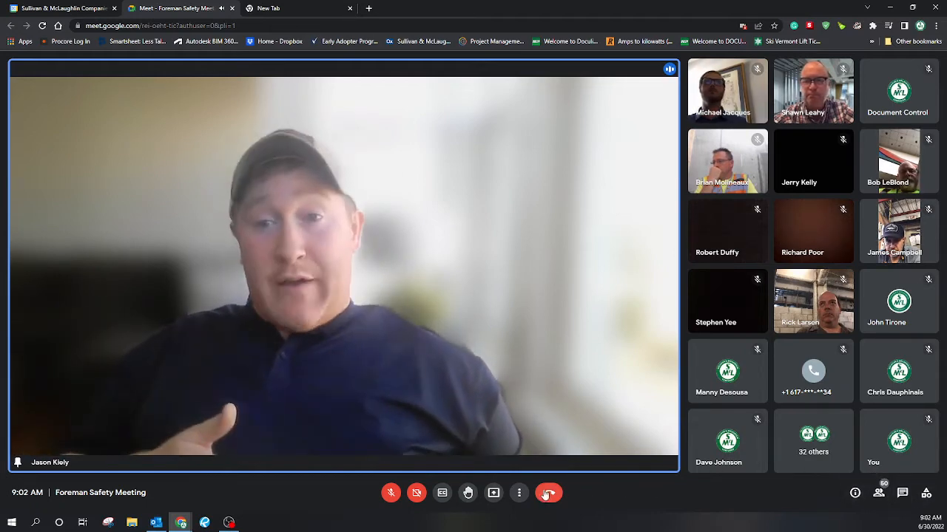
{"action": "mouse_move", "coordinate": [519, 492]}
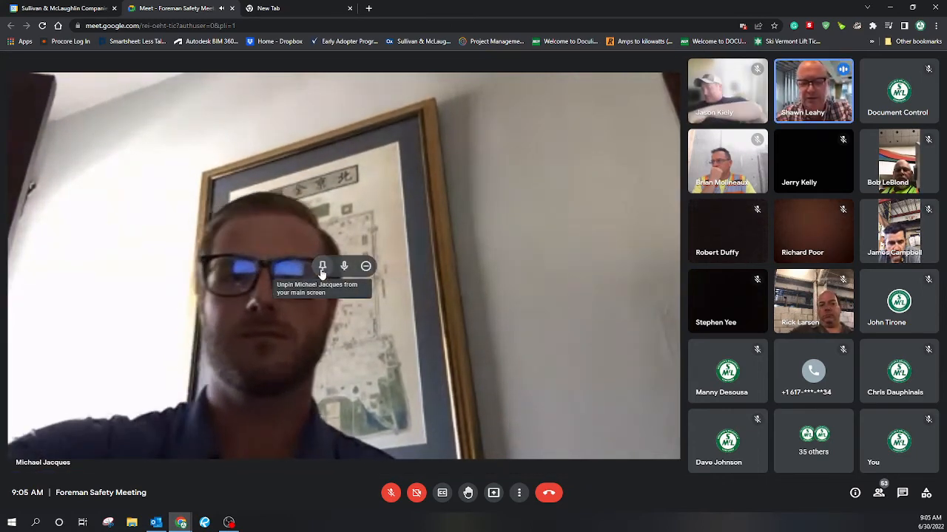
{"action": "left_click", "coordinate": [322, 266]}
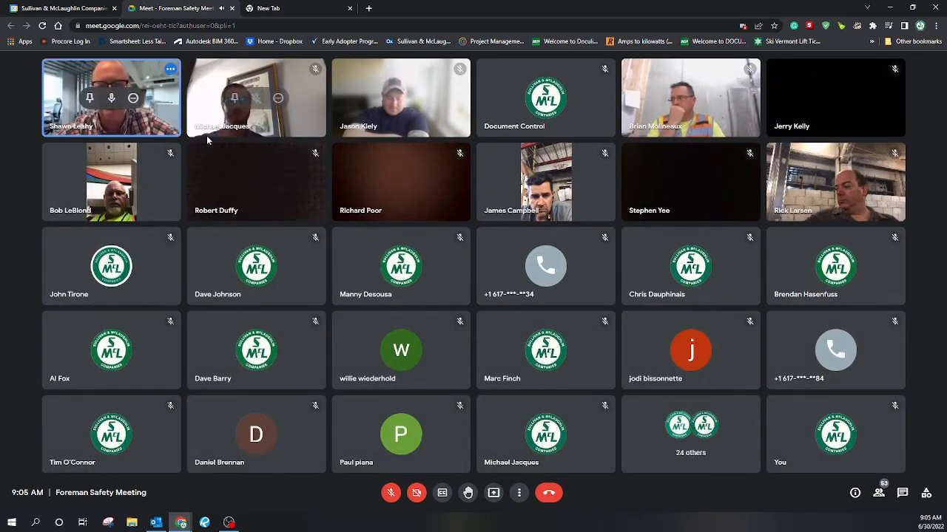